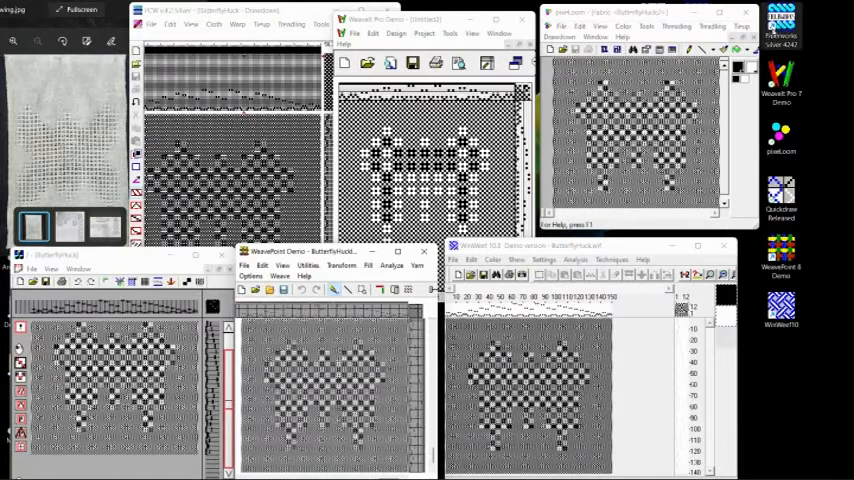
pyautogui.moveTo(795, 349)
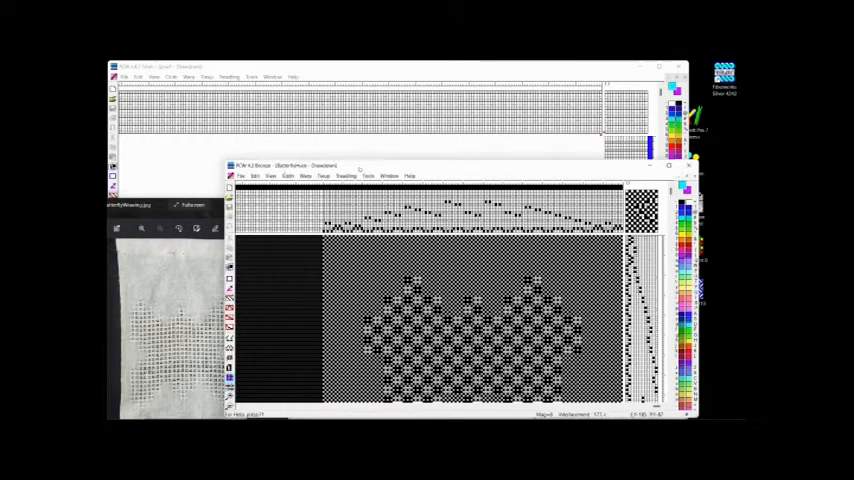
# - Start a new sketchpad grid and pencil in the butterfly profile squares
pyautogui.click(241, 175)
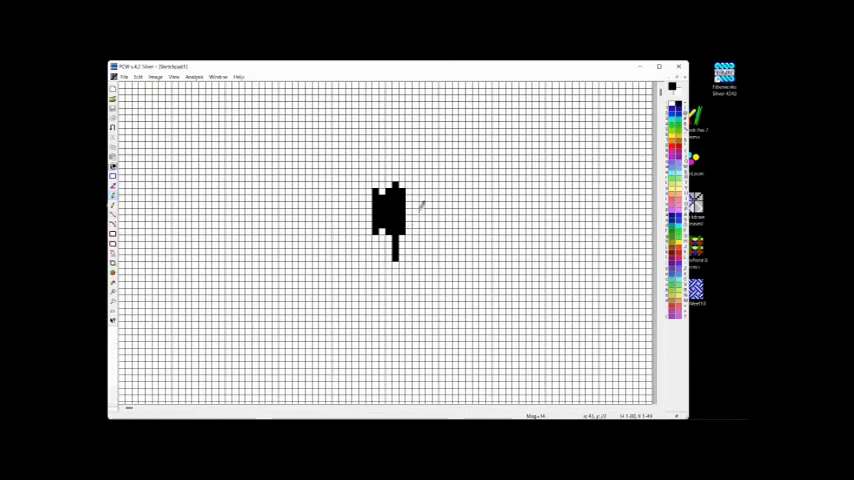
pyautogui.click(406, 198)
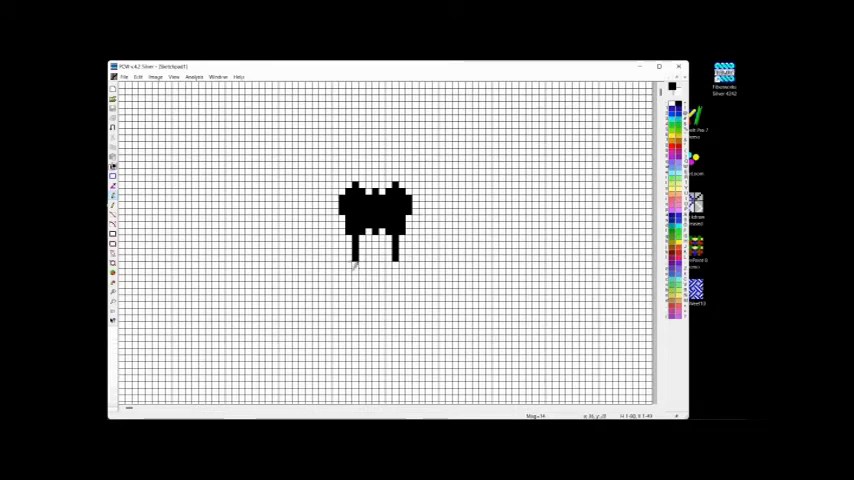
pyautogui.moveTo(414, 259)
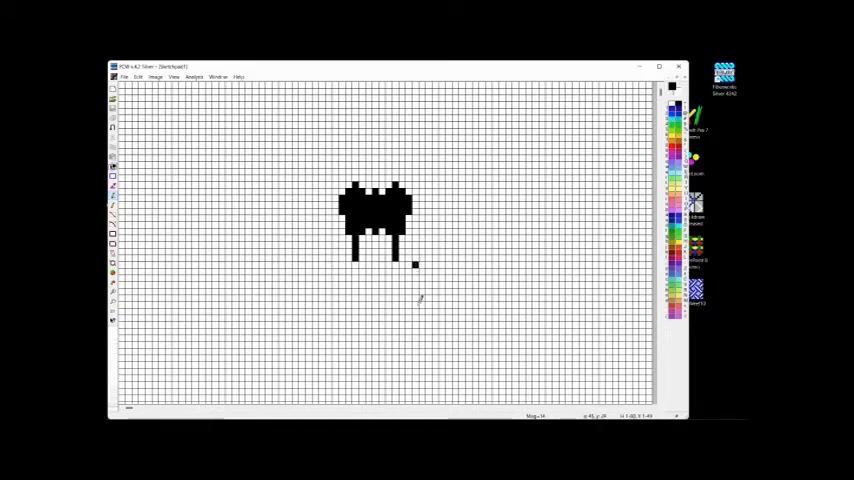
pyautogui.moveTo(372, 275)
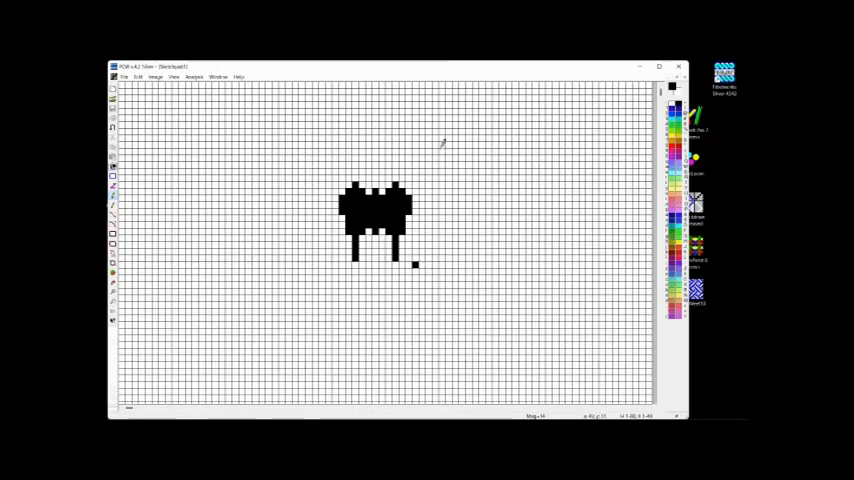
# - Generate a drawdown from the butterfly sketch and apply a huck Block Substitution
pyautogui.click(203, 75)
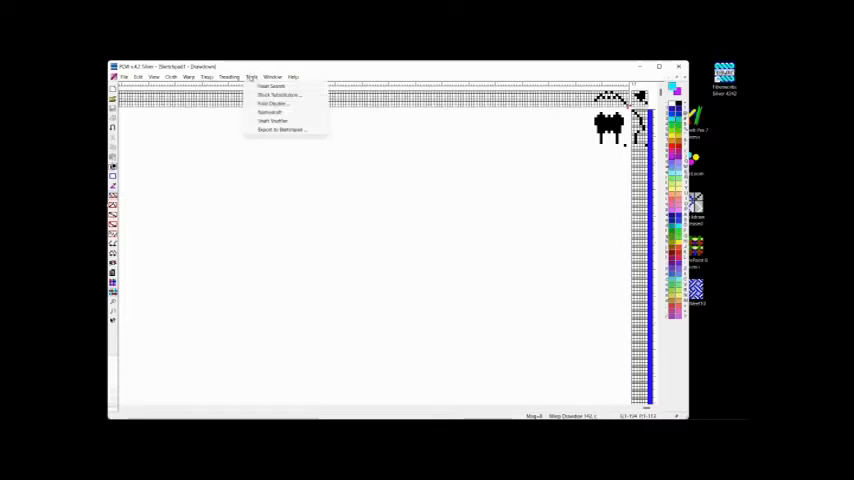
pyautogui.moveTo(283, 95)
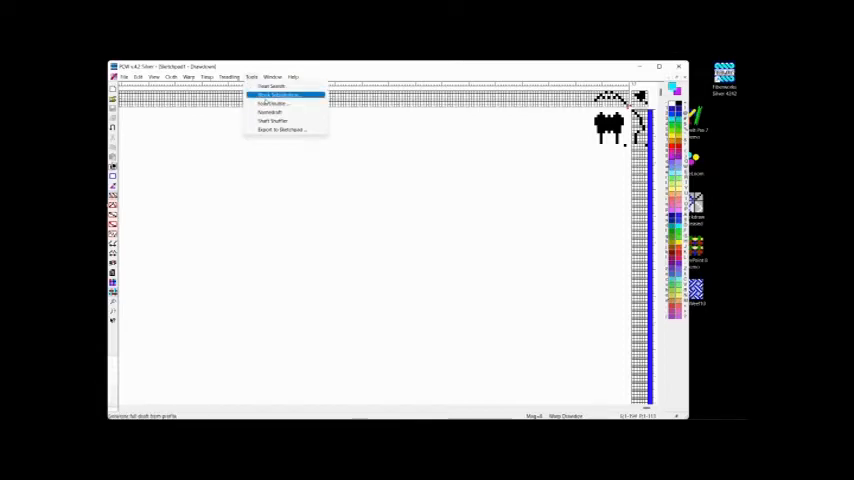
pyautogui.click(280, 95)
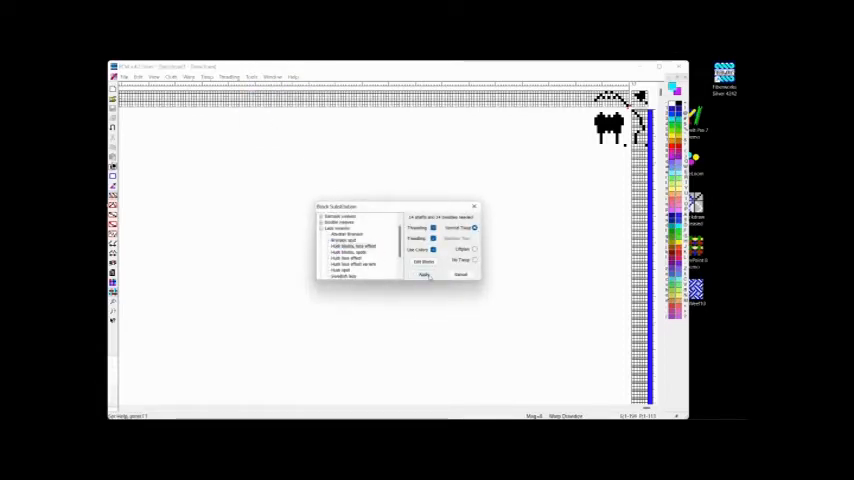
pyautogui.click(424, 275)
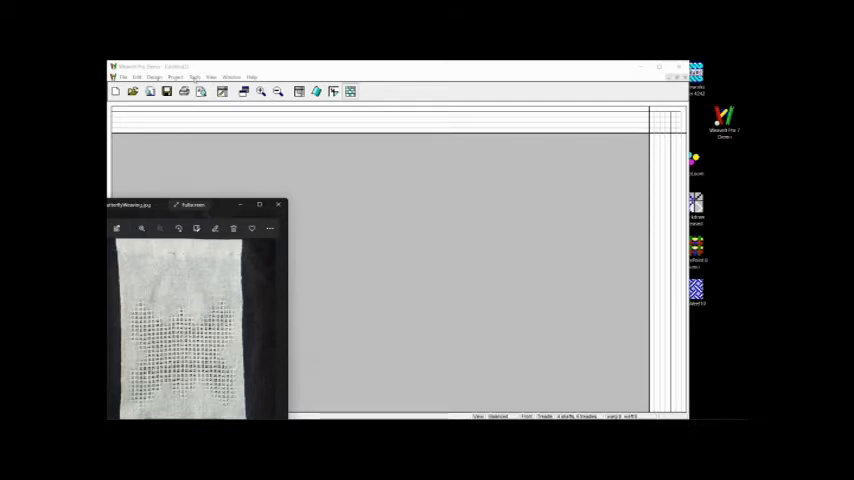
# - Open the Motif Drawing Window from Tools and enlarge it for the butterfly
pyautogui.click(208, 76)
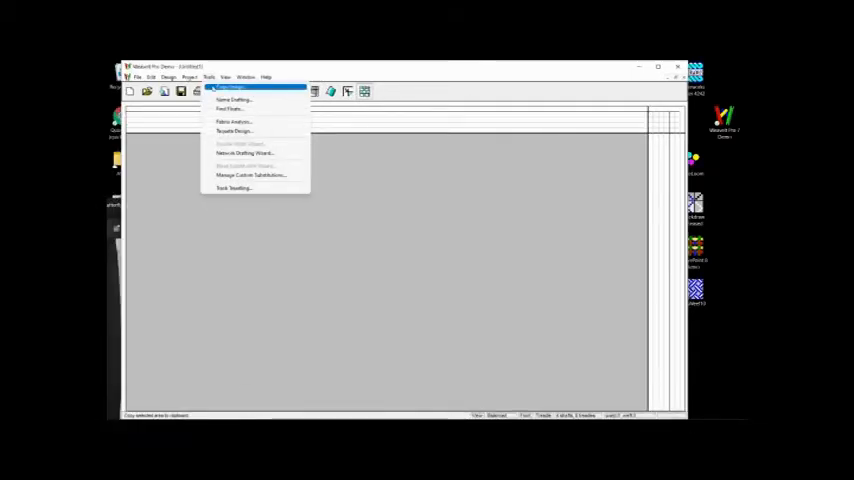
pyautogui.click(230, 99)
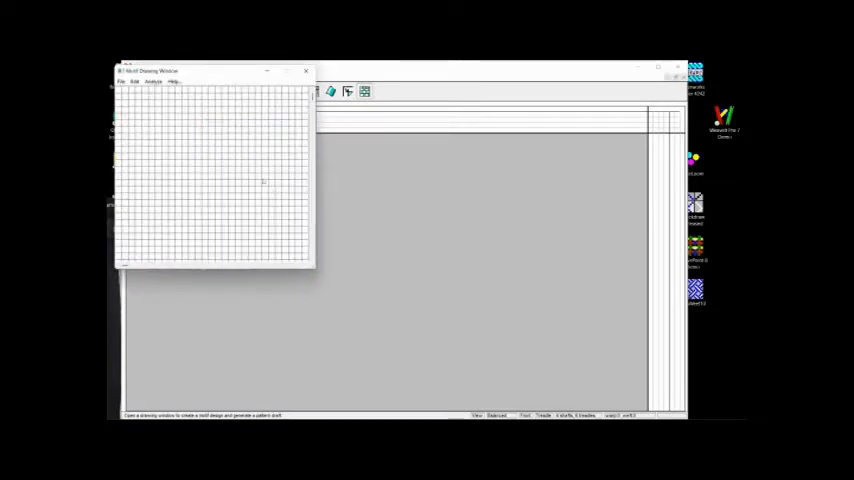
pyautogui.moveTo(315, 268); pyautogui.dragTo(505, 362)
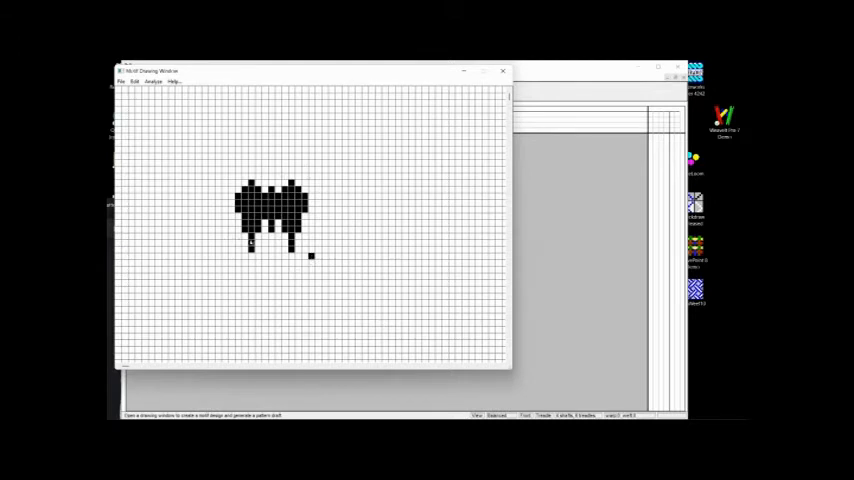
# - Generate a pattern draft from the butterfly motif
pyautogui.click(154, 83)
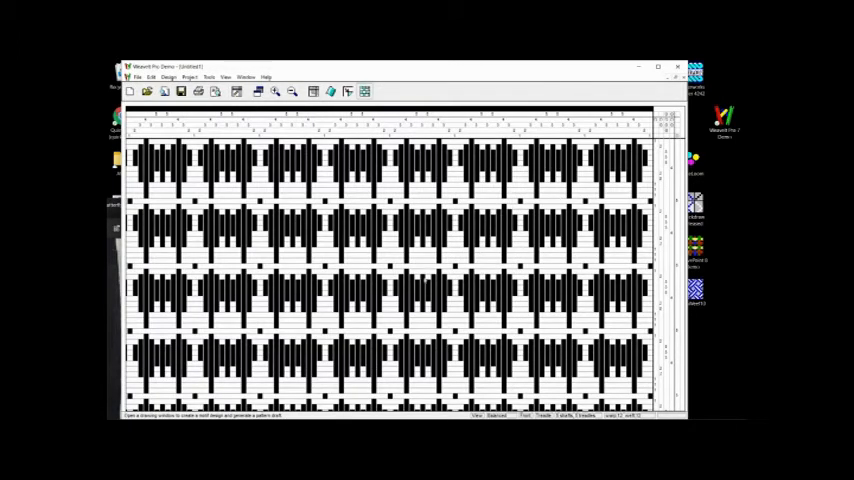
pyautogui.click(228, 75)
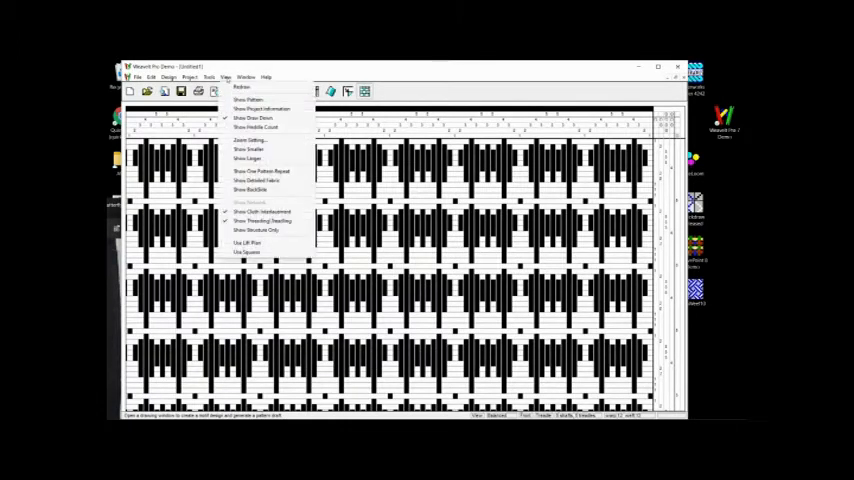
pyautogui.click(212, 75)
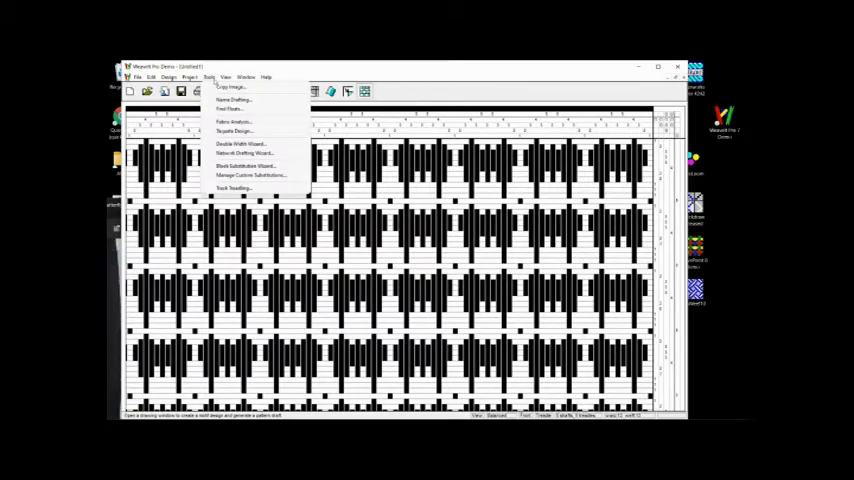
pyautogui.moveTo(250, 153)
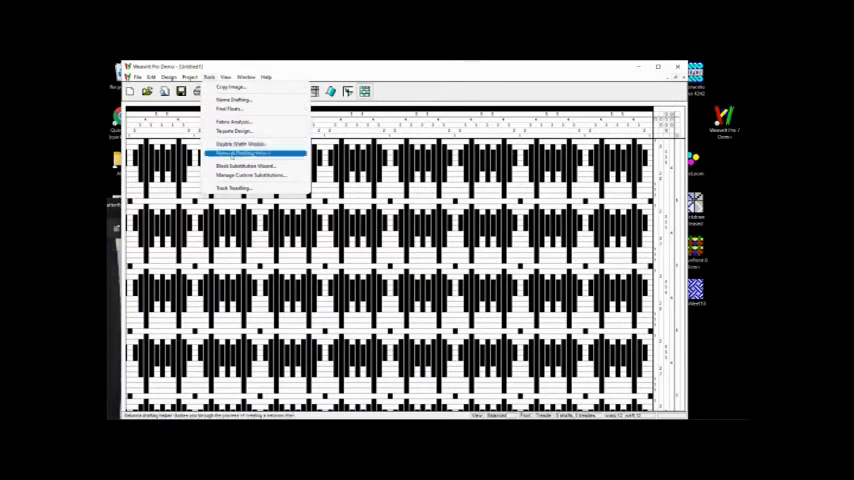
pyautogui.moveTo(245, 154)
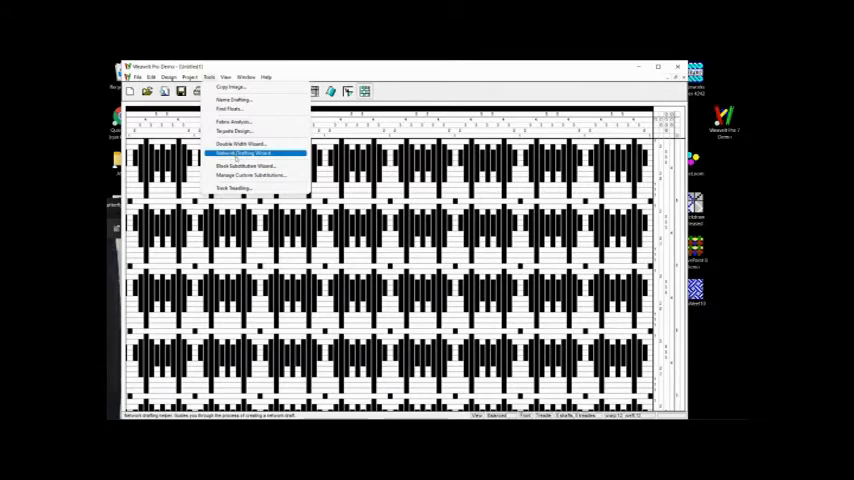
# - Run the Block Substitution Wizard with Huck Lace, dismissing the odd-even warning
pyautogui.click(245, 165)
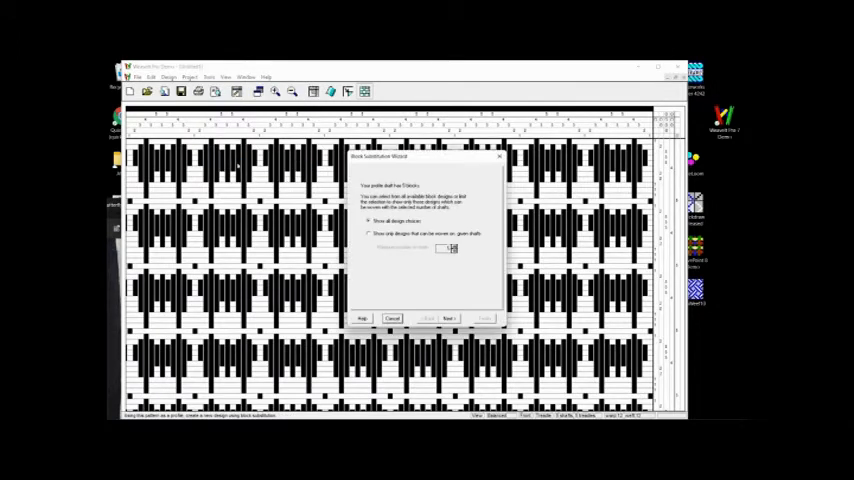
pyautogui.click(448, 318)
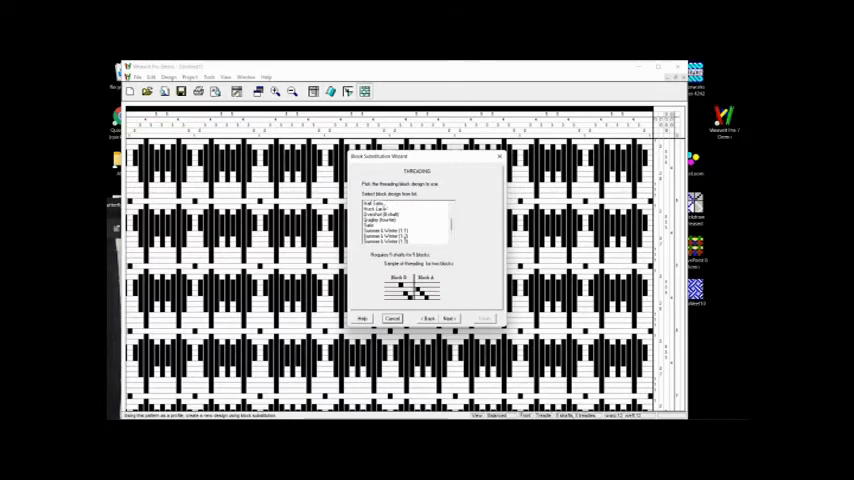
pyautogui.click(400, 207)
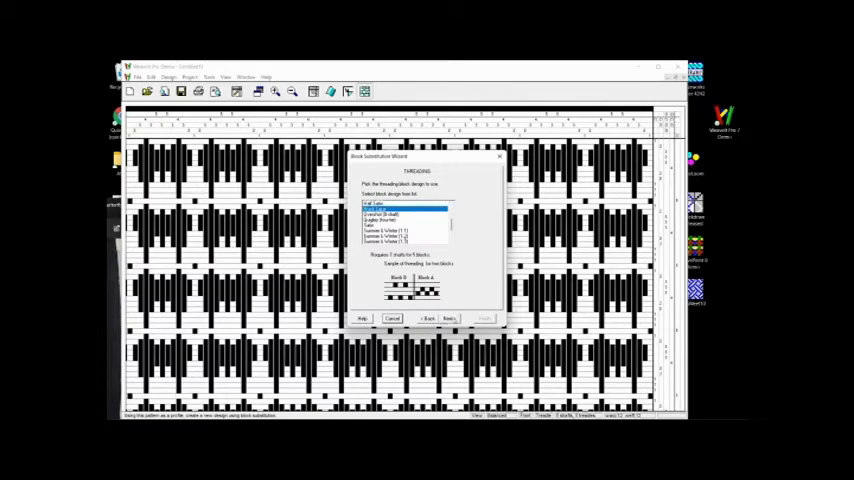
pyautogui.click(448, 318)
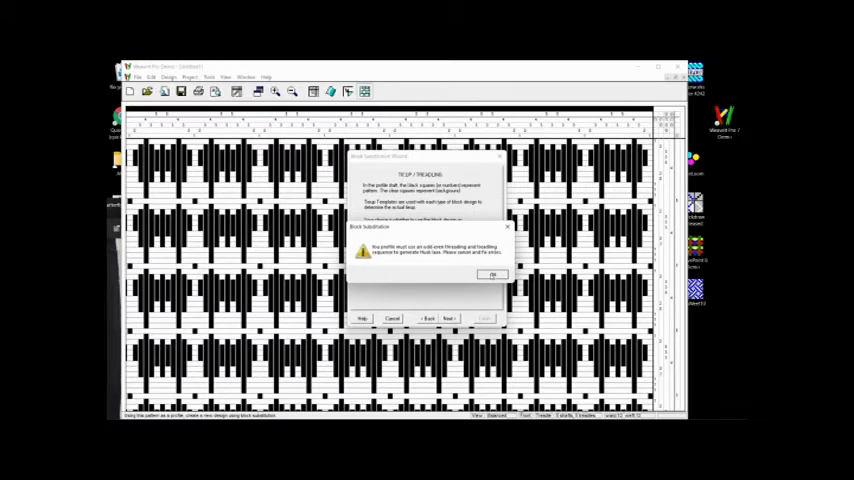
pyautogui.click(490, 274)
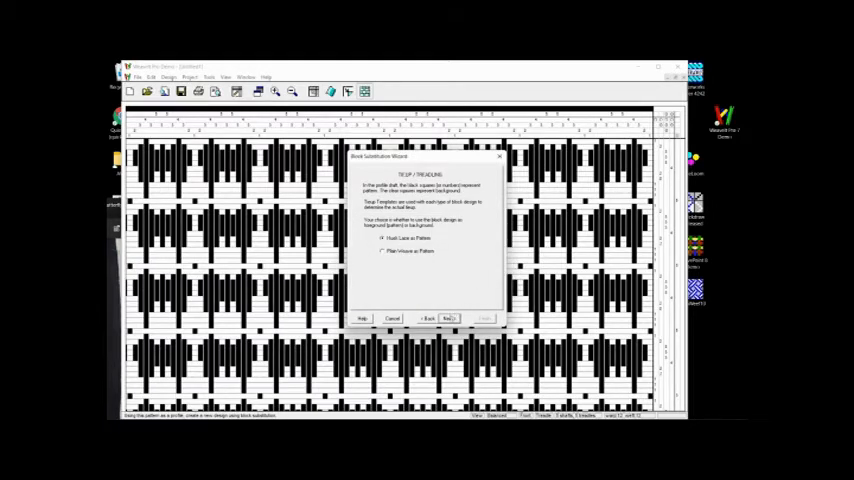
pyautogui.click(448, 318)
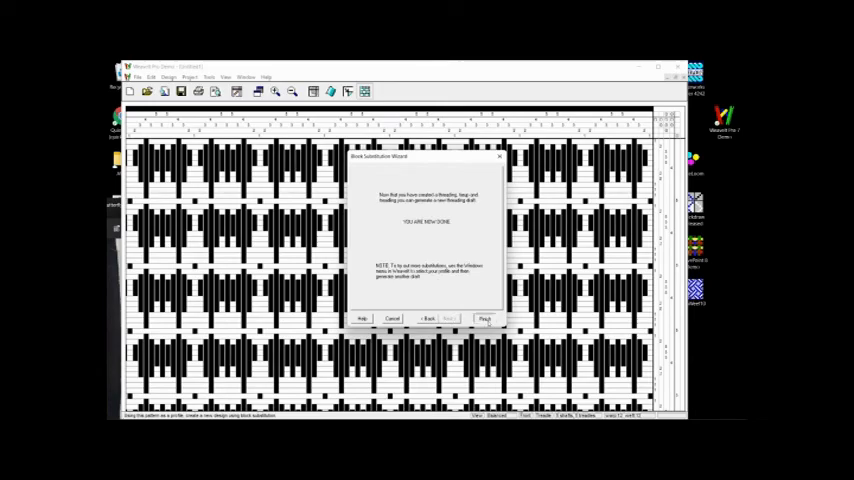
pyautogui.click(484, 318)
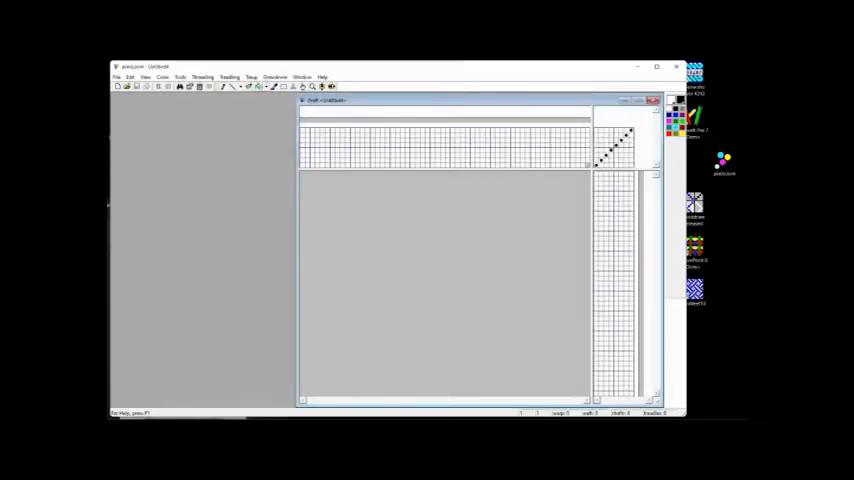
# - Check the empty draft's Drawdown options, selecting Fabric Analysis
pyautogui.click(277, 76)
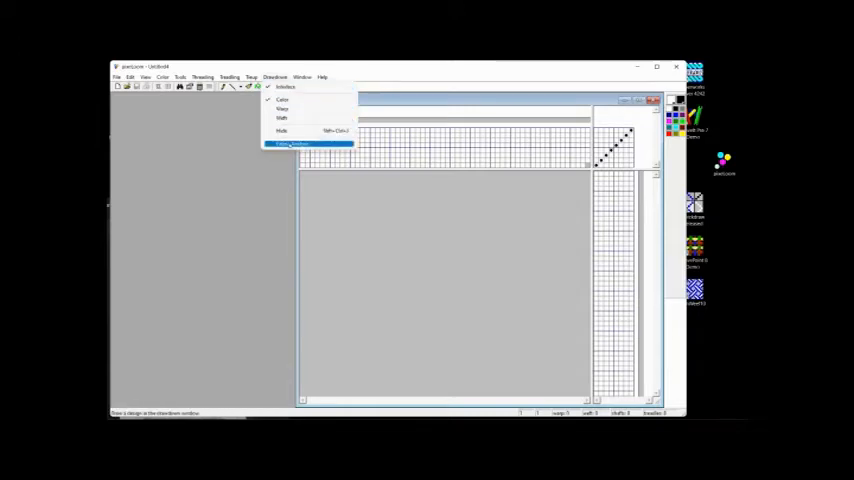
pyautogui.click(308, 145)
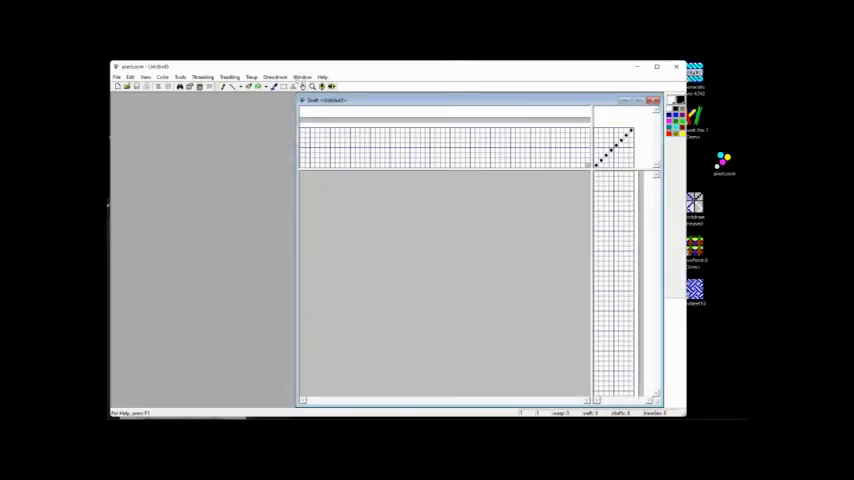
pyautogui.click(278, 75)
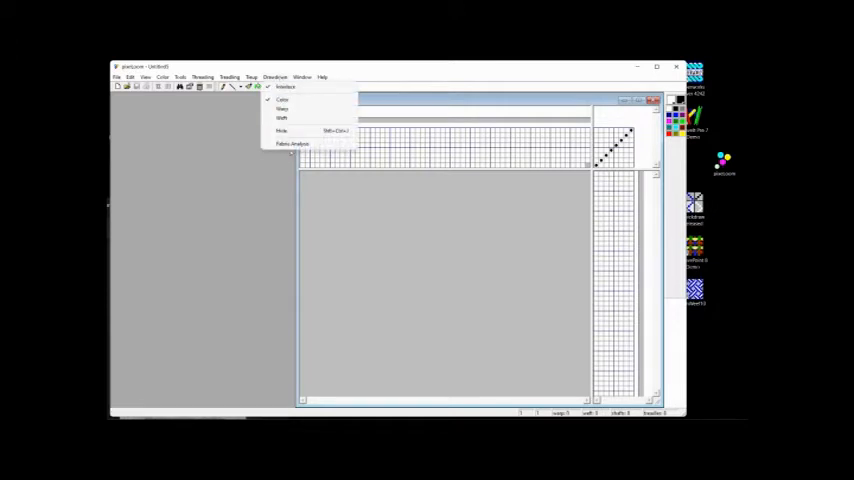
# - Turn on Drawdown > Fabric Analysis for painting the butterfly motif
pyautogui.click(284, 120)
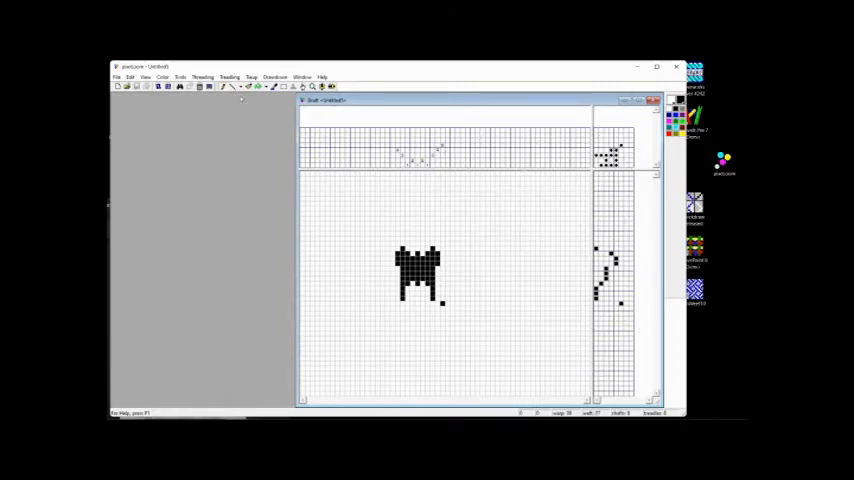
# - Substitute the huck-blocks-lace file into the butterfly profile and zoom out
pyautogui.click(183, 75)
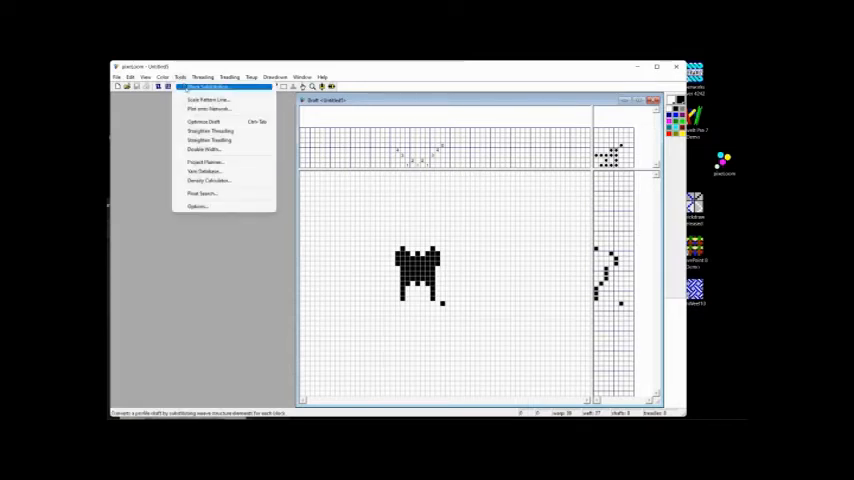
pyautogui.click(213, 92)
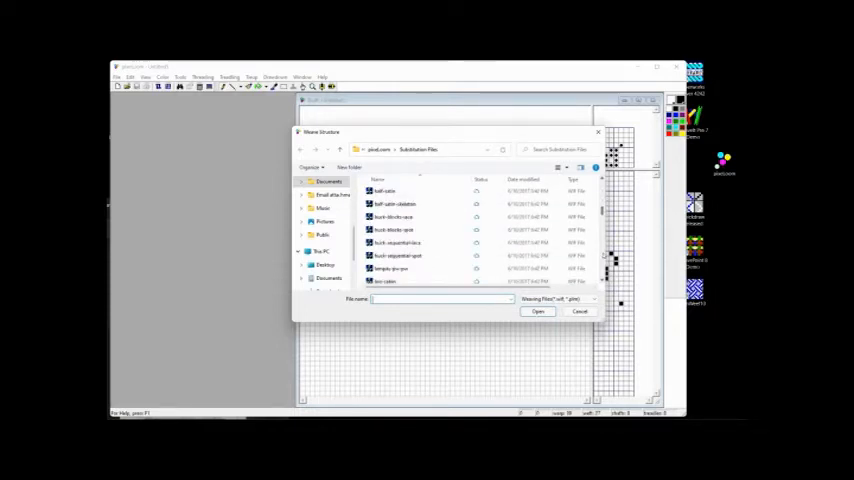
pyautogui.click(393, 217)
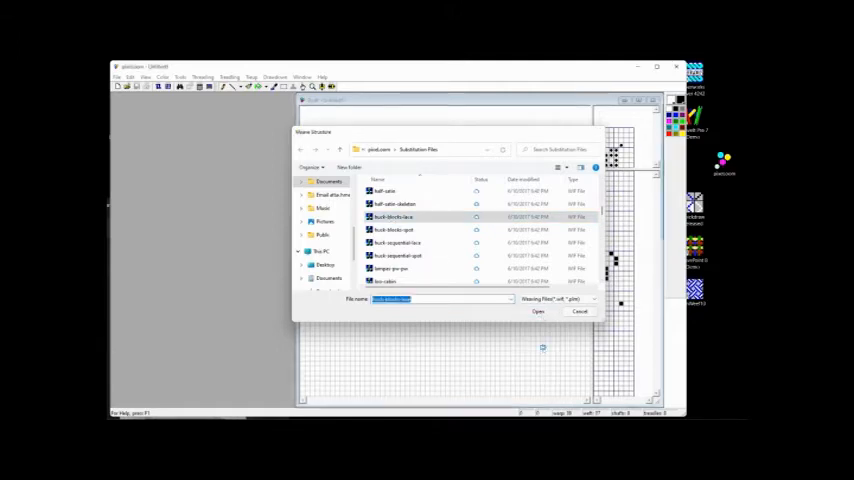
pyautogui.click(534, 311)
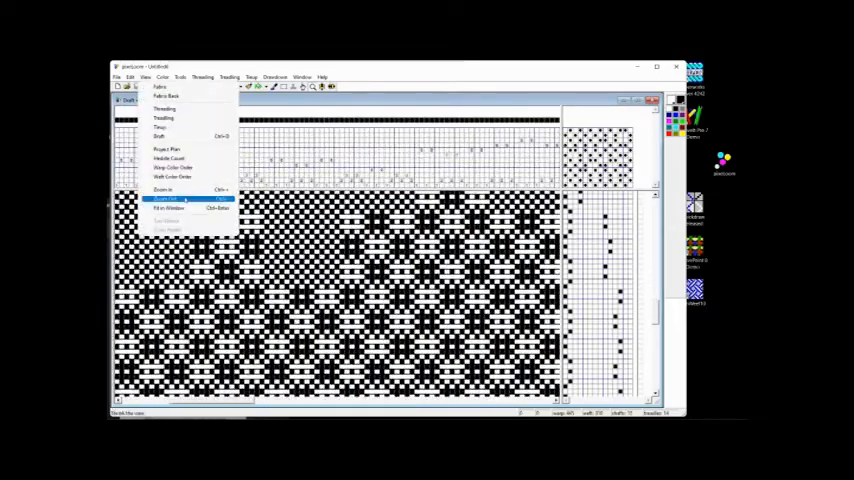
pyautogui.click(170, 199)
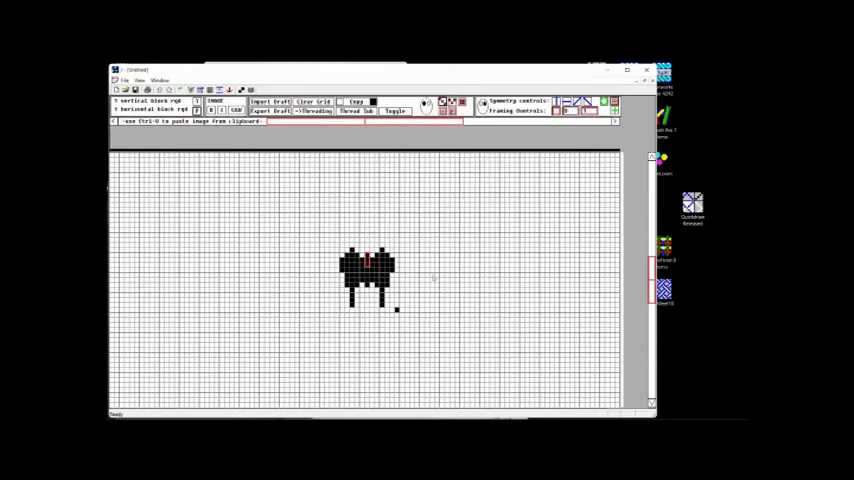
pyautogui.moveTo(485, 210)
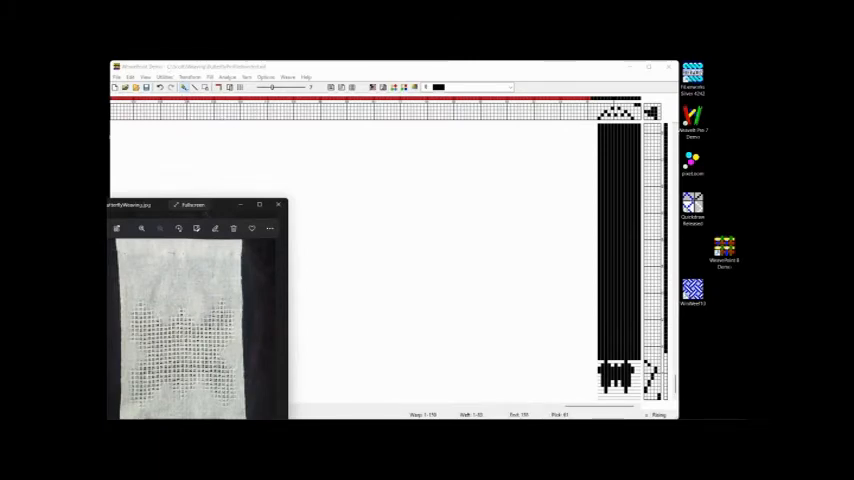
# - Close the butterfly photo and browse the View, Transform, Yarn and Window menus
pyautogui.click(278, 205)
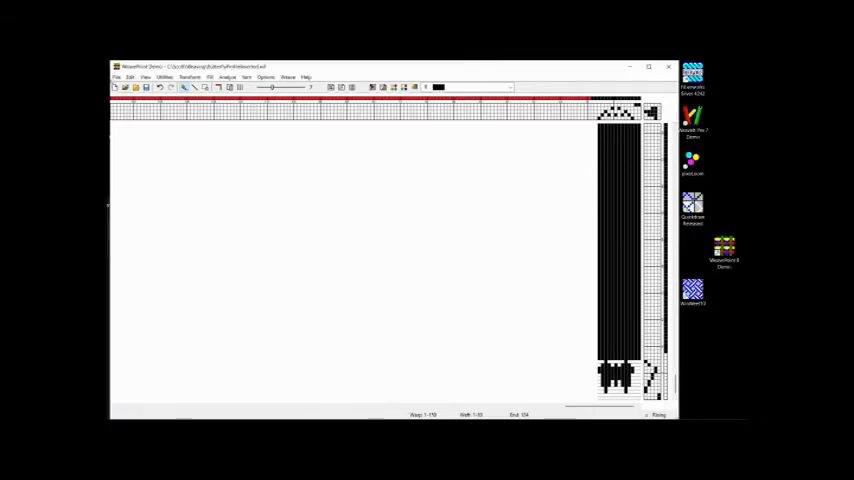
pyautogui.click(147, 74)
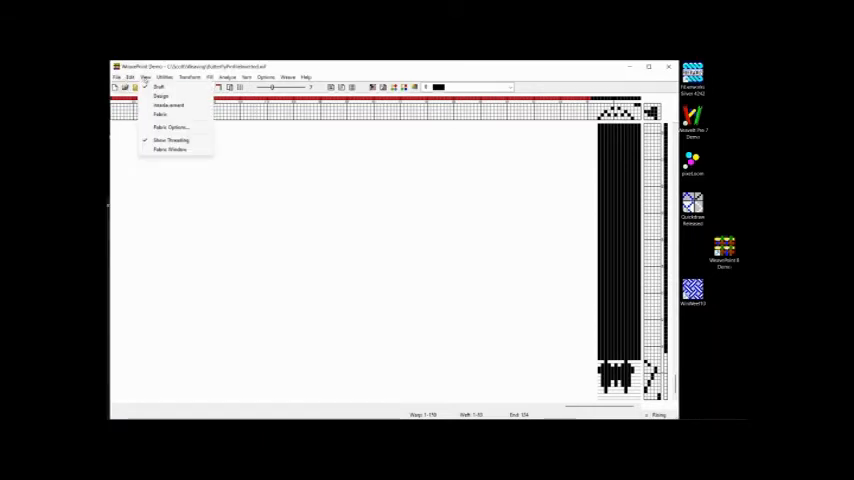
pyautogui.click(192, 74)
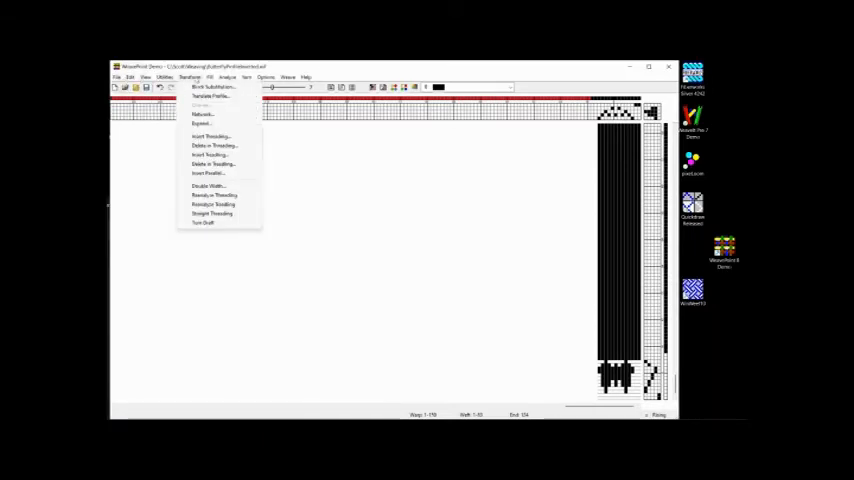
pyautogui.click(254, 73)
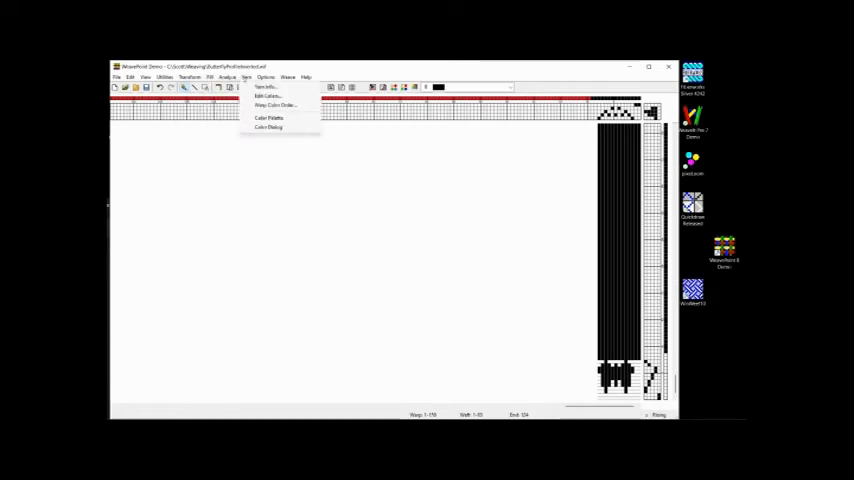
pyautogui.click(289, 75)
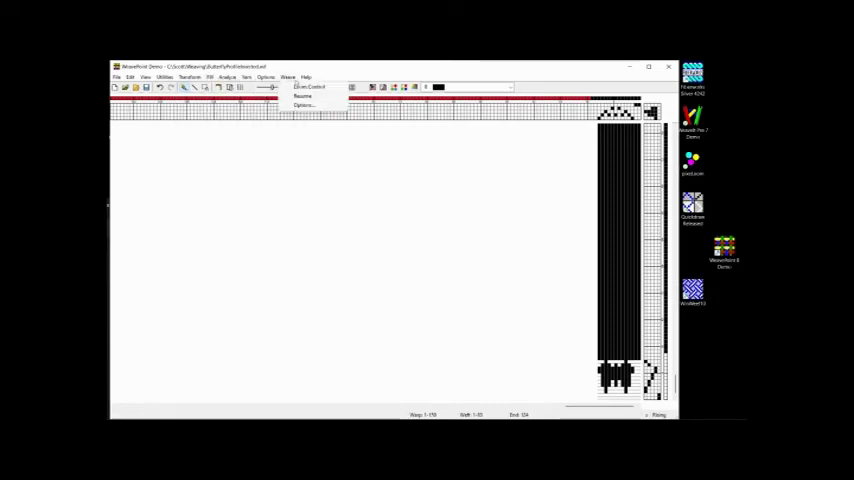
pyautogui.click(318, 75)
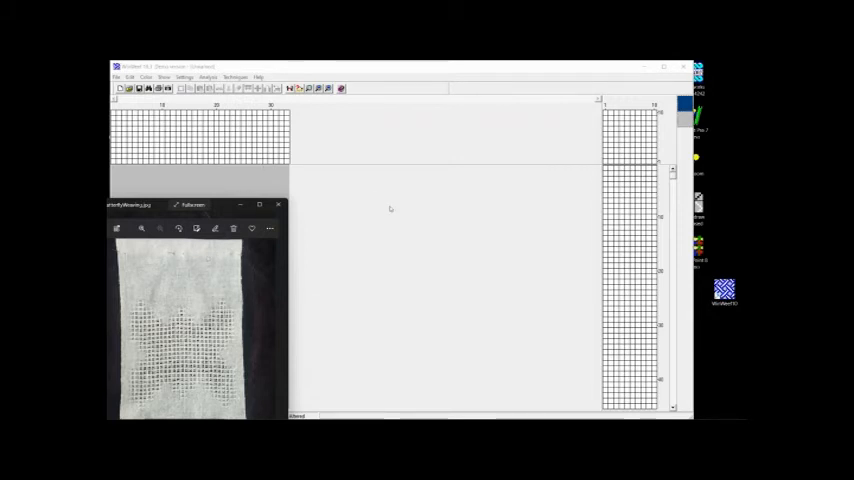
# - Close the butterfly photo and choose Analysis > Switch between draft and analysis screen
pyautogui.click(278, 205)
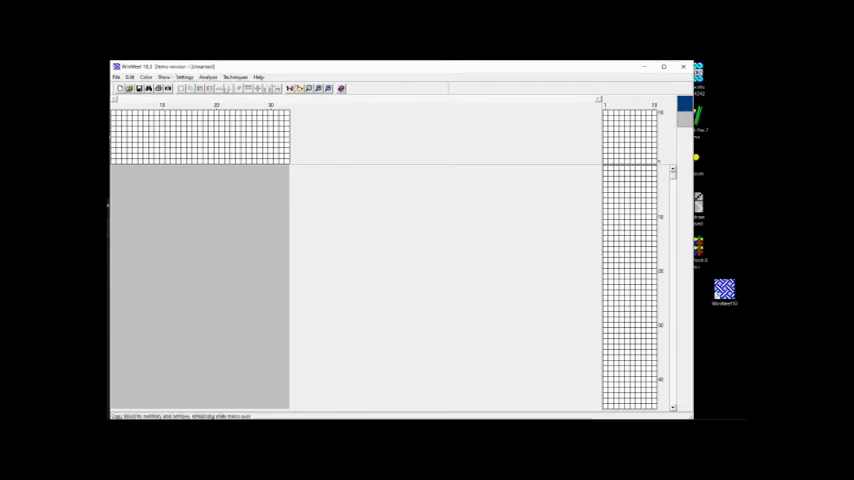
pyautogui.click(210, 74)
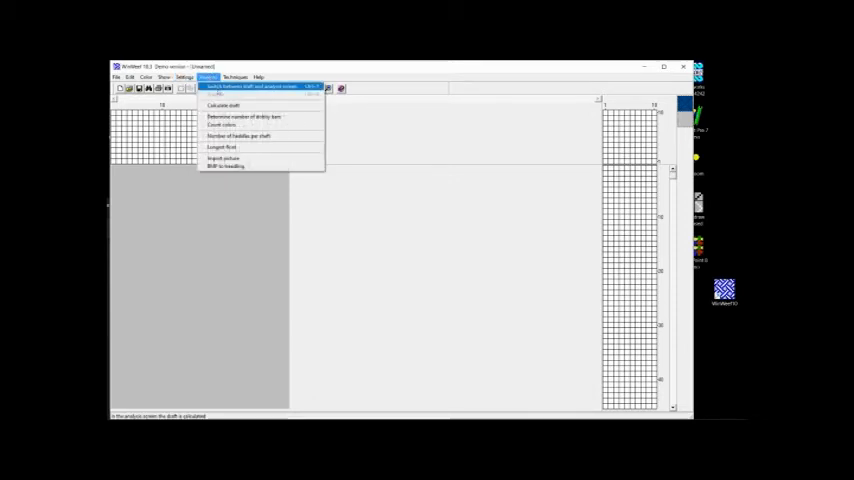
pyautogui.click(260, 87)
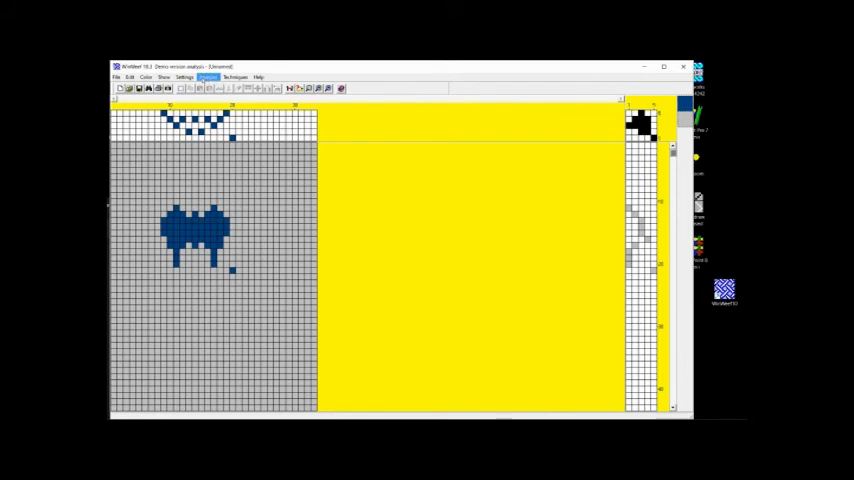
# - Apply Techniques > Block substitution with Huck blocks to the butterfly profile
pyautogui.click(237, 74)
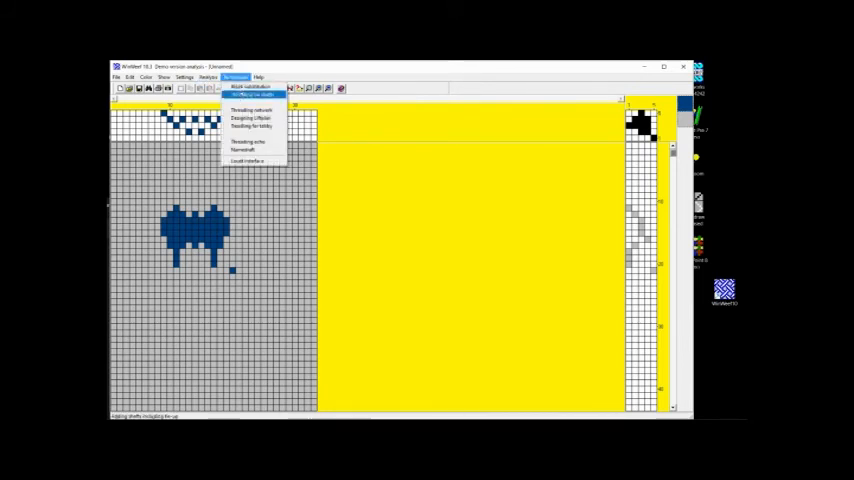
pyautogui.click(250, 86)
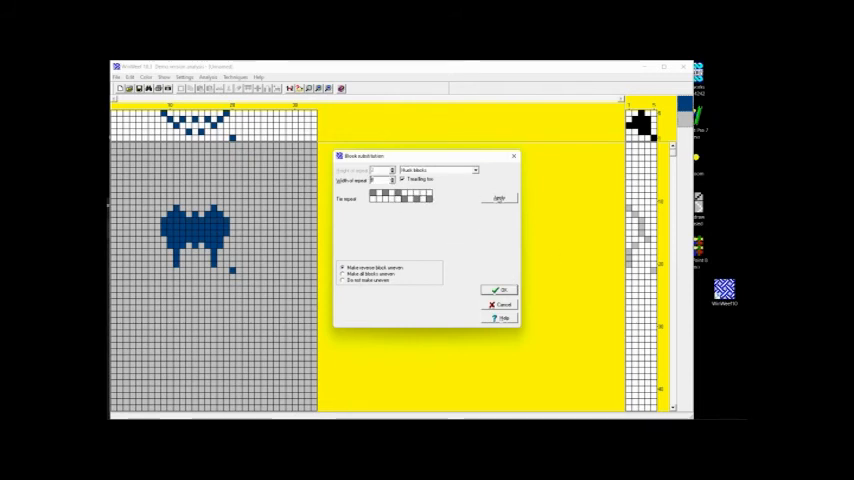
pyautogui.click(497, 289)
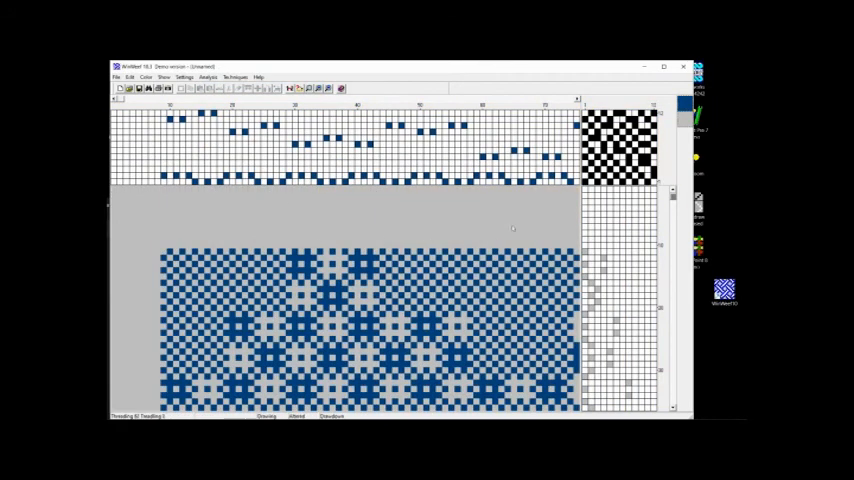